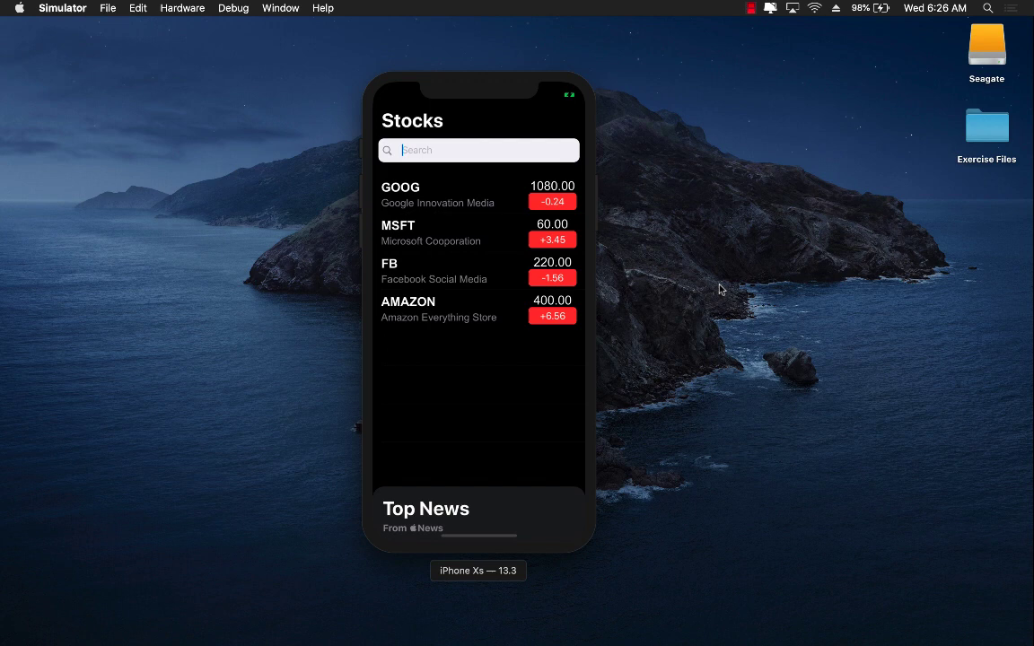
mouse_move(567, 247)
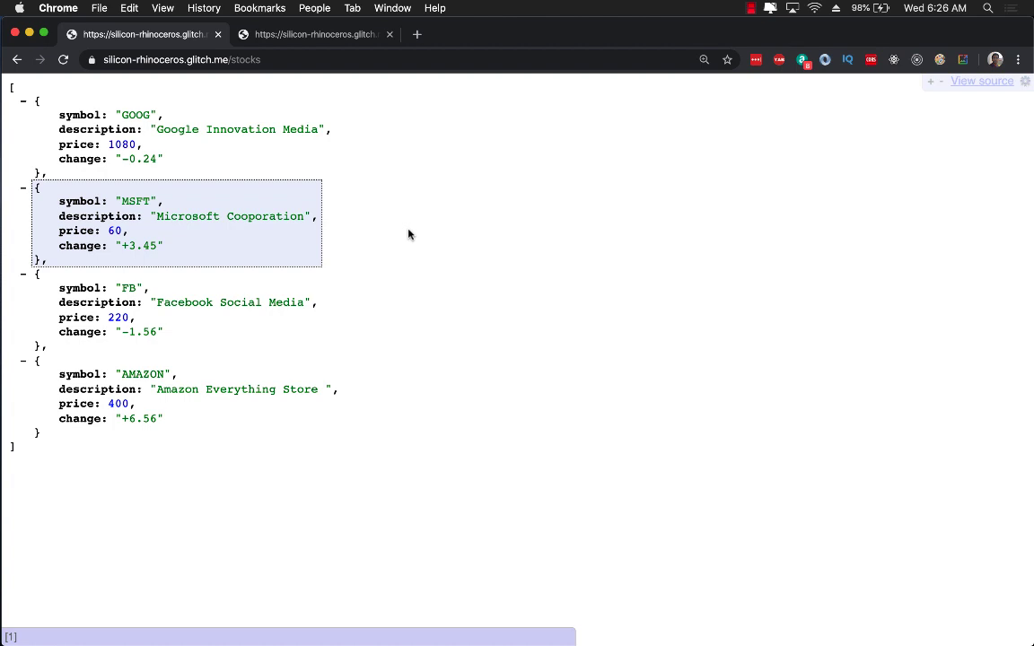
View the stocks web service JSON listing GOOG, MSFT, FB and AMAZON in Chrome.
left_click(181, 59)
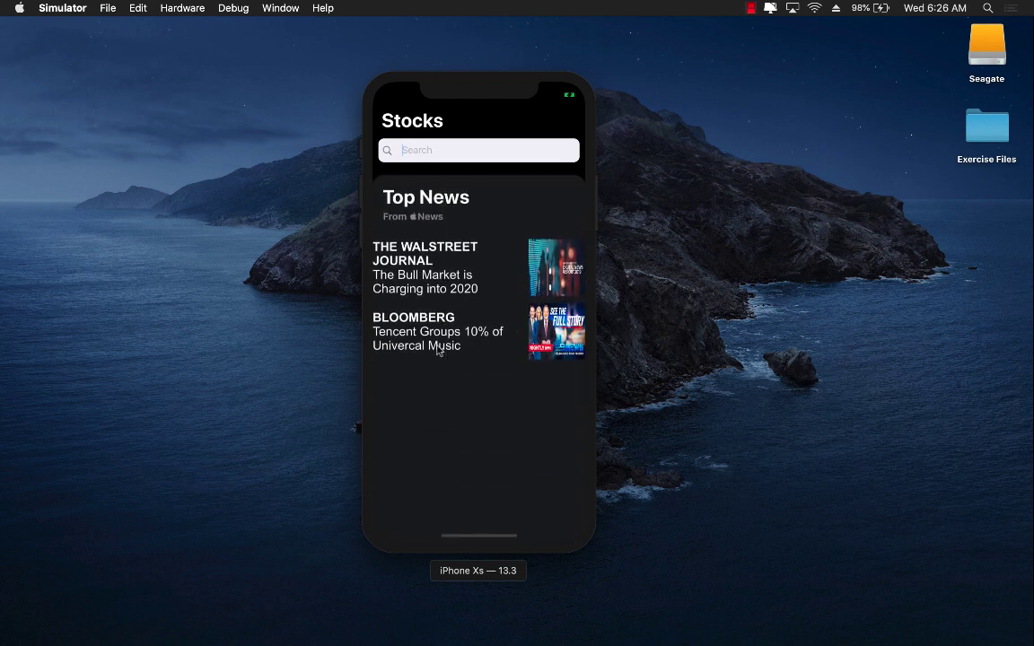
scroll("down", 3)
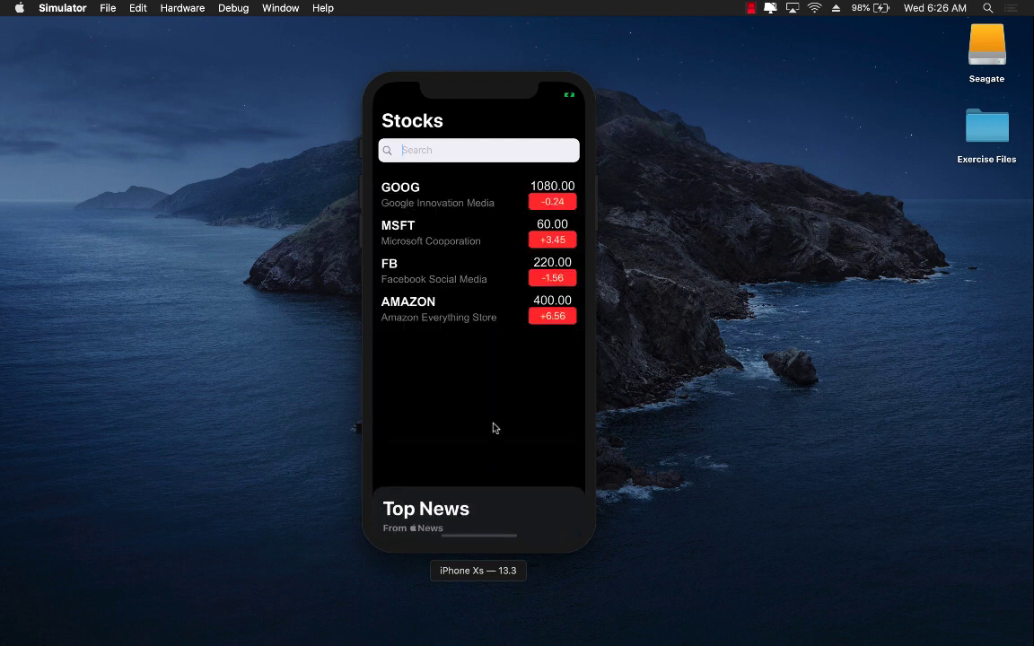
mouse_move(688, 409)
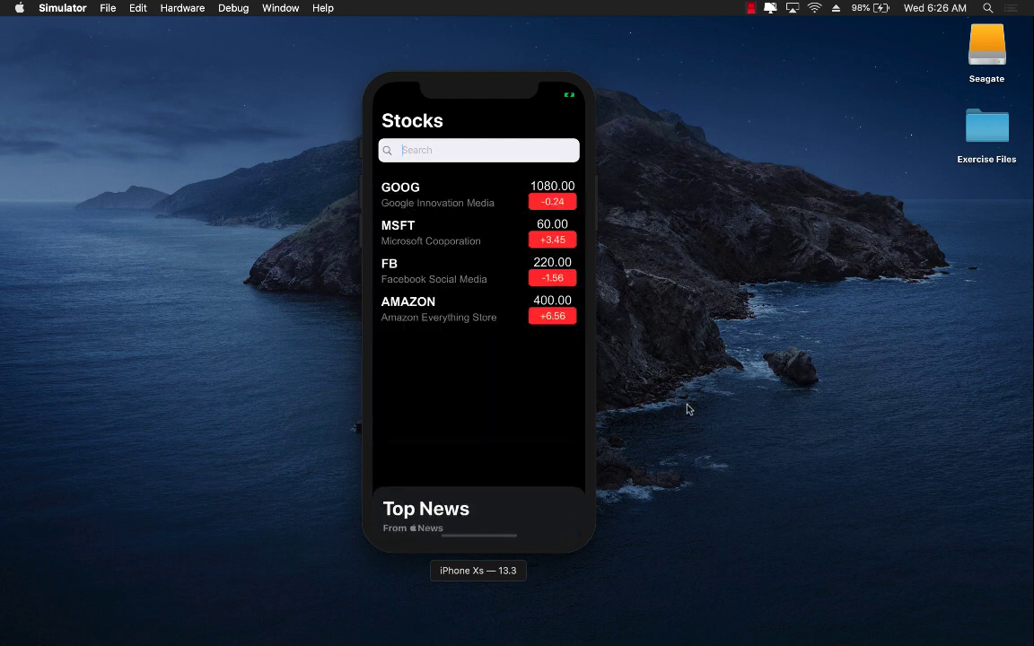
Filter the stock list by searching 'MS' and then 'G'.
left_click(480, 151)
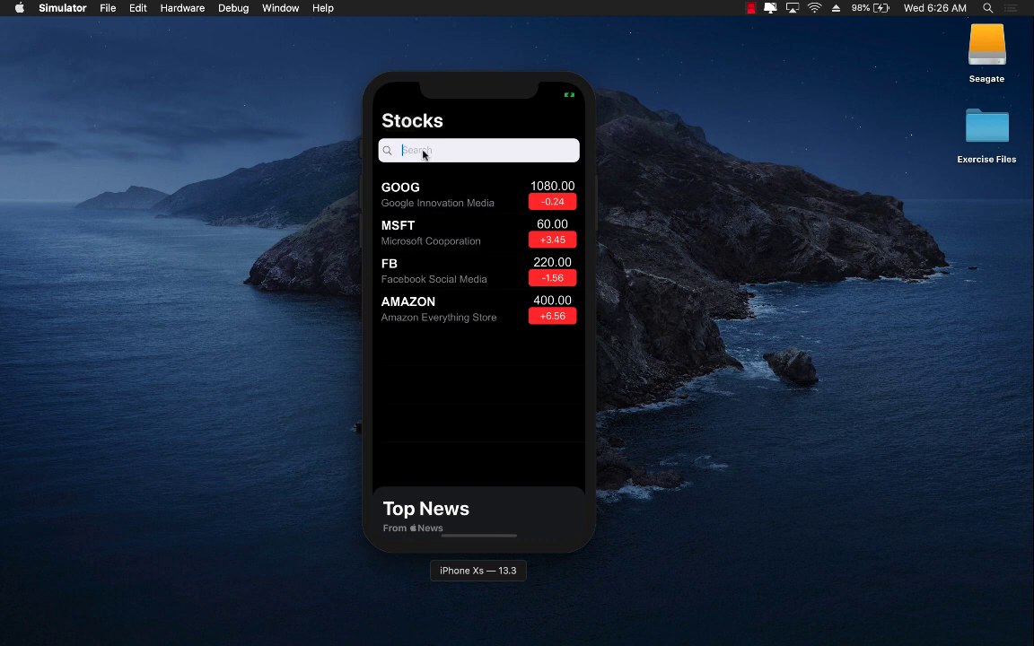
type("MS")
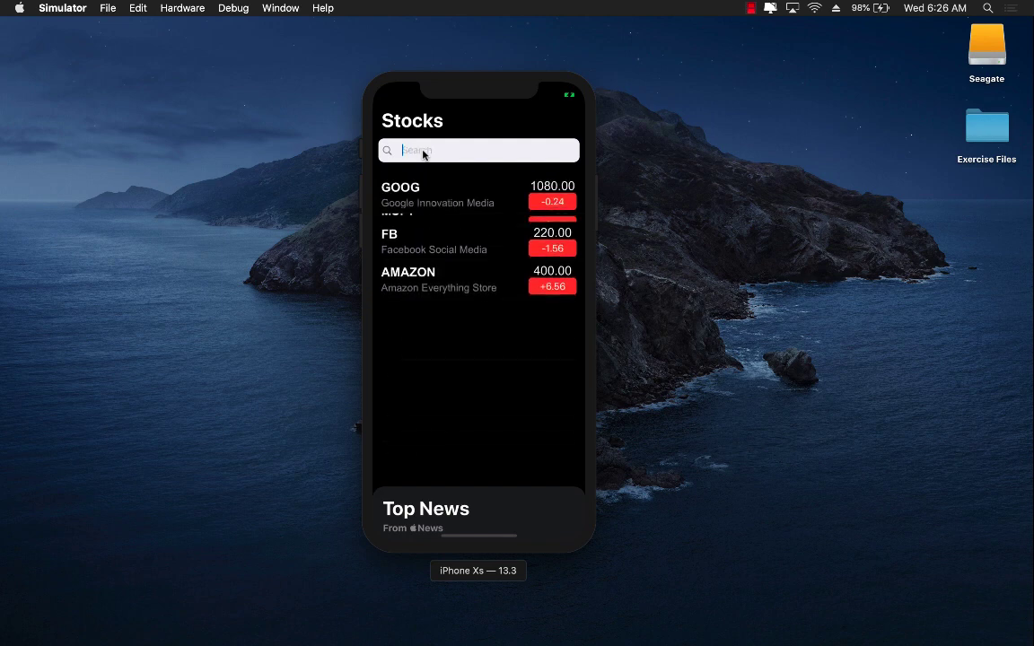
type("G")
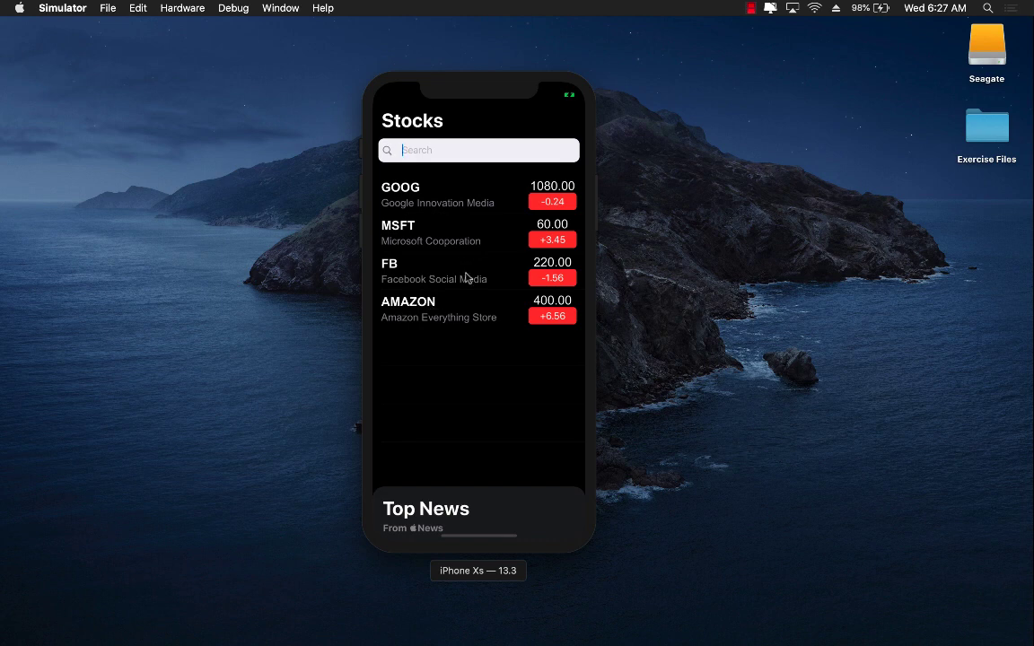
mouse_move(479, 265)
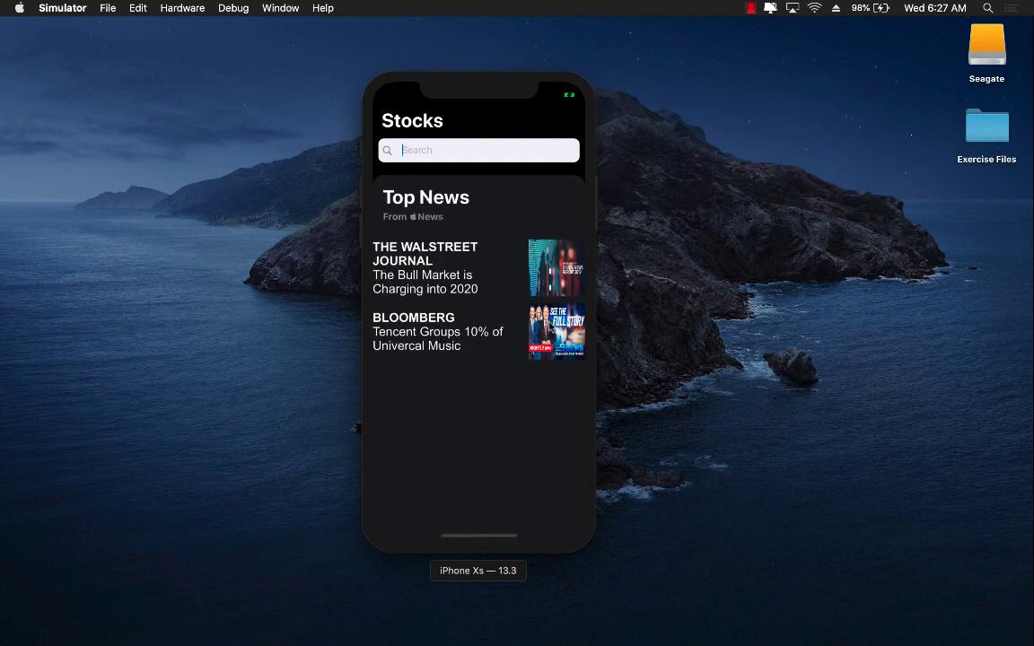
mouse_move(504, 237)
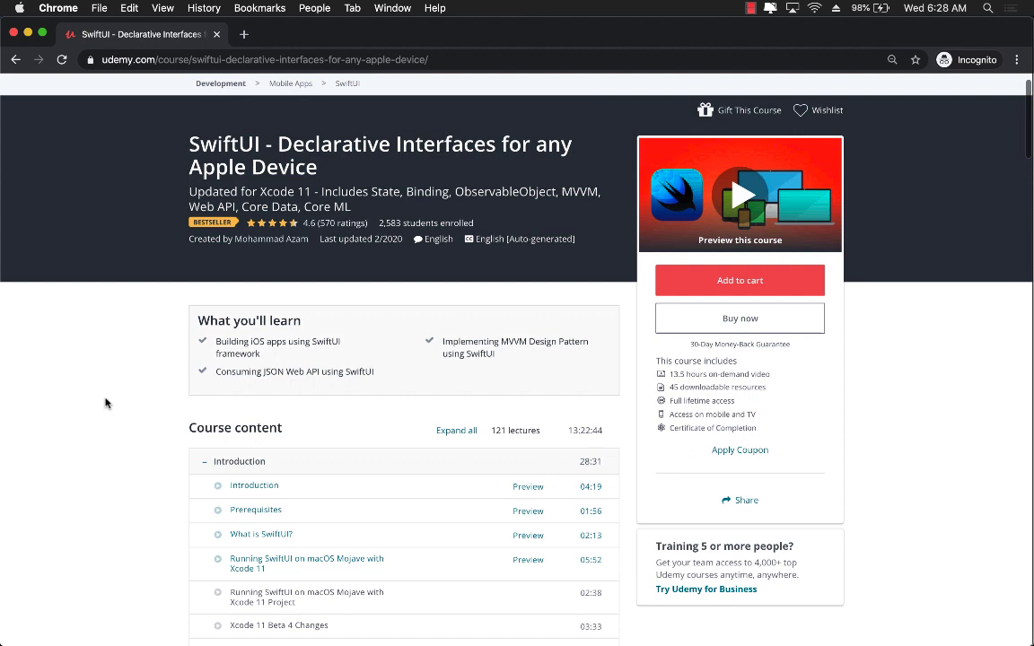
Scroll the Course content and expand the Understanding State and Binding lectures.
scroll("down", 3)
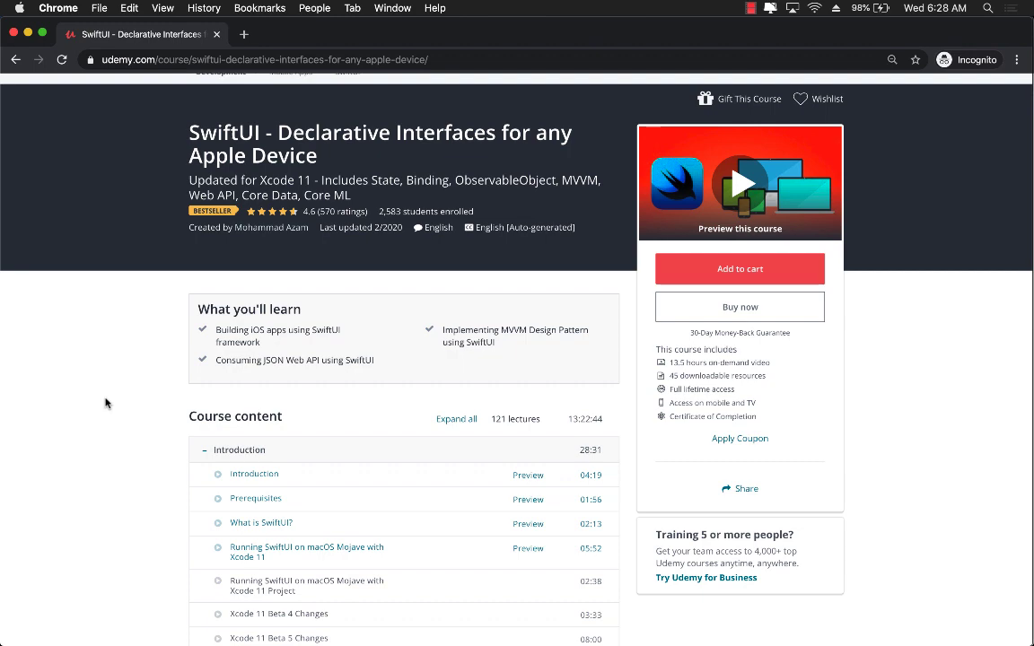
scroll("down", 3)
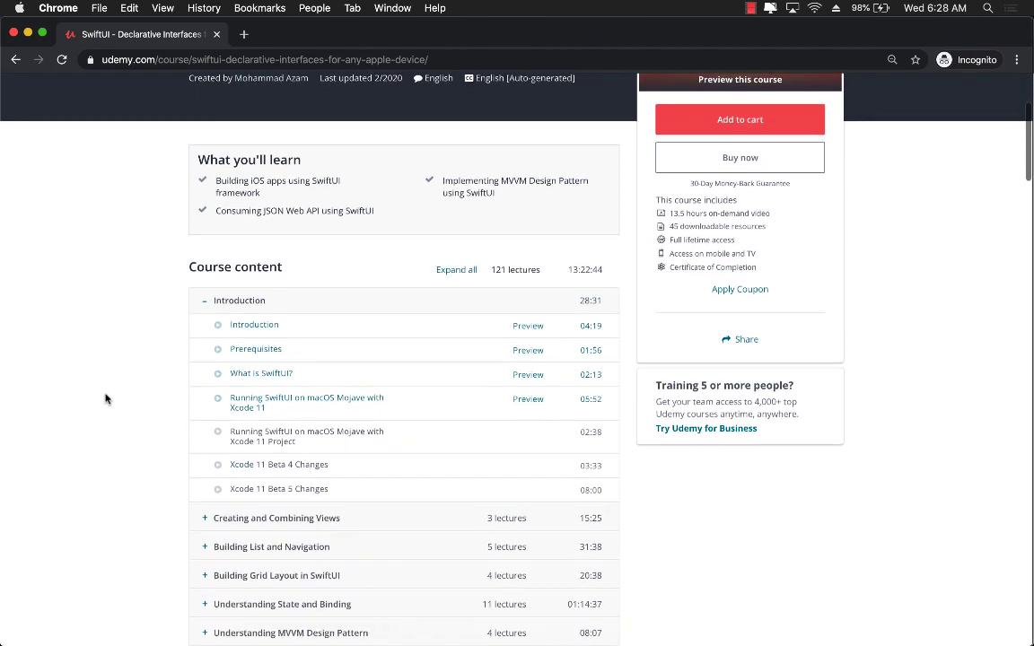
scroll("down", 3)
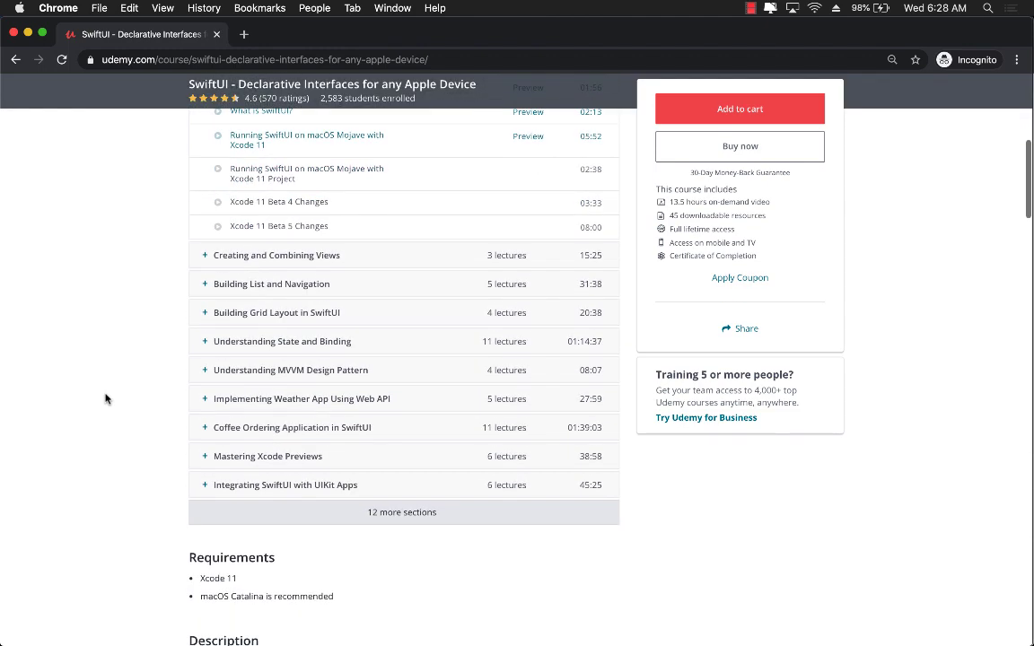
scroll("down", 3)
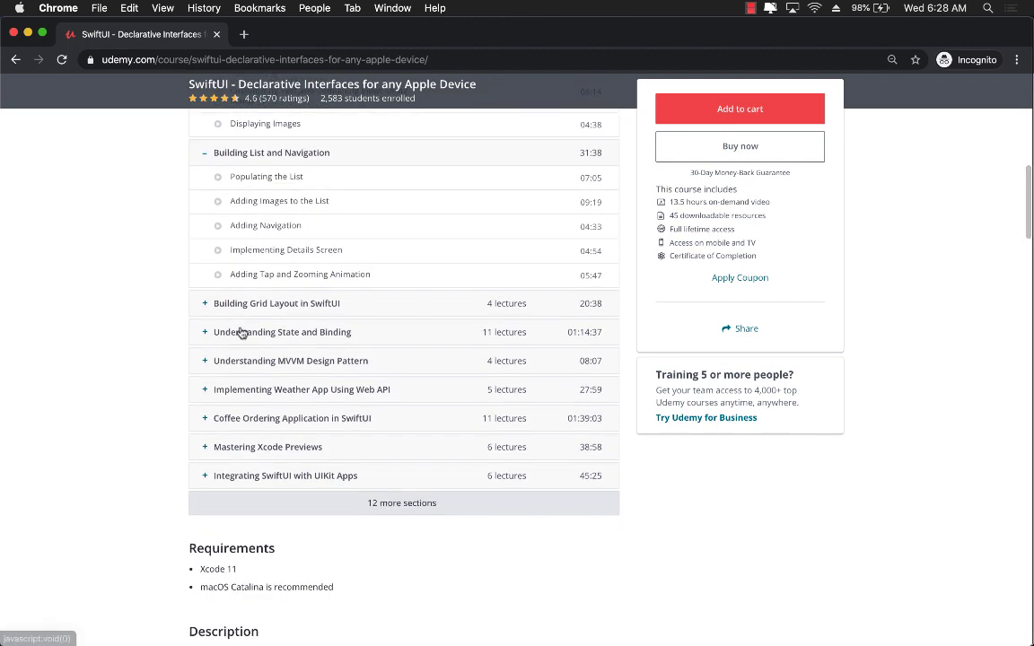
left_click(282, 332)
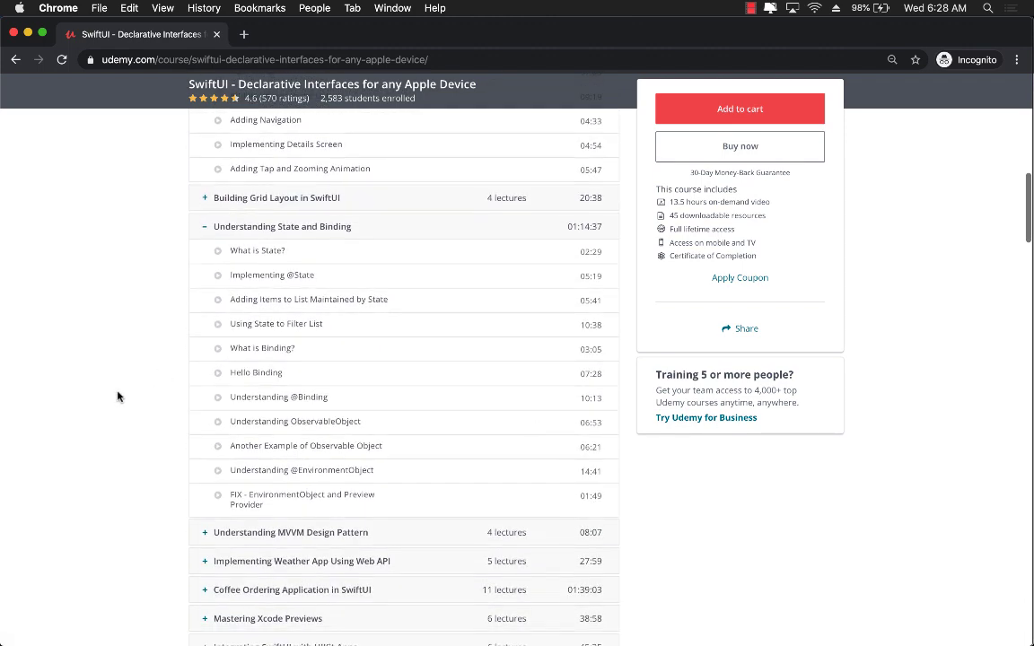
scroll("down", 3)
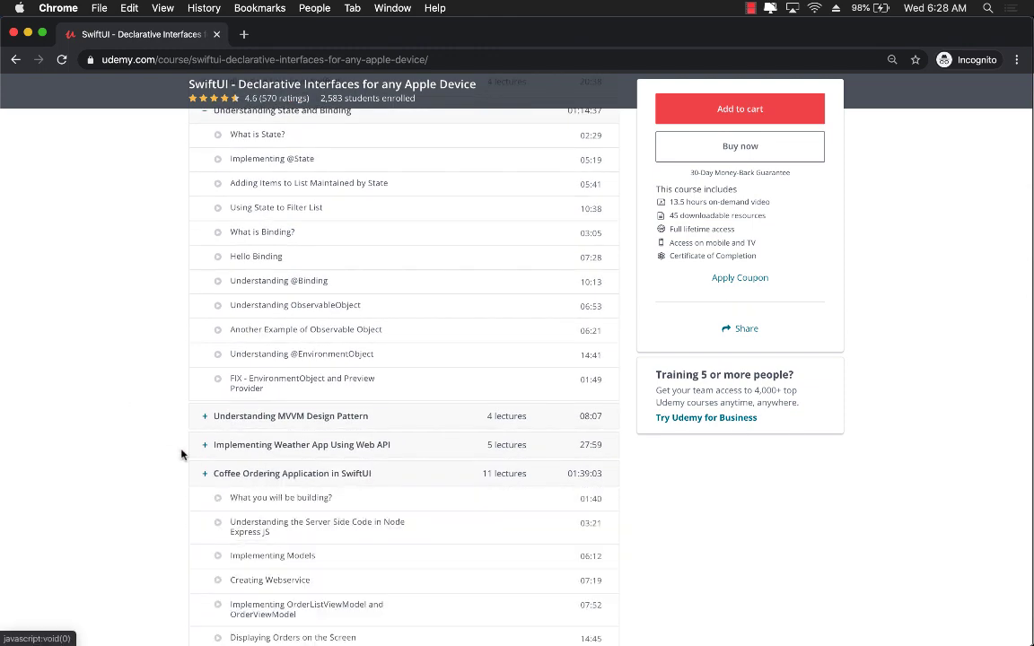
Continue down the course outline and expand the Apple Stocks App section's lectures.
scroll("down", 3)
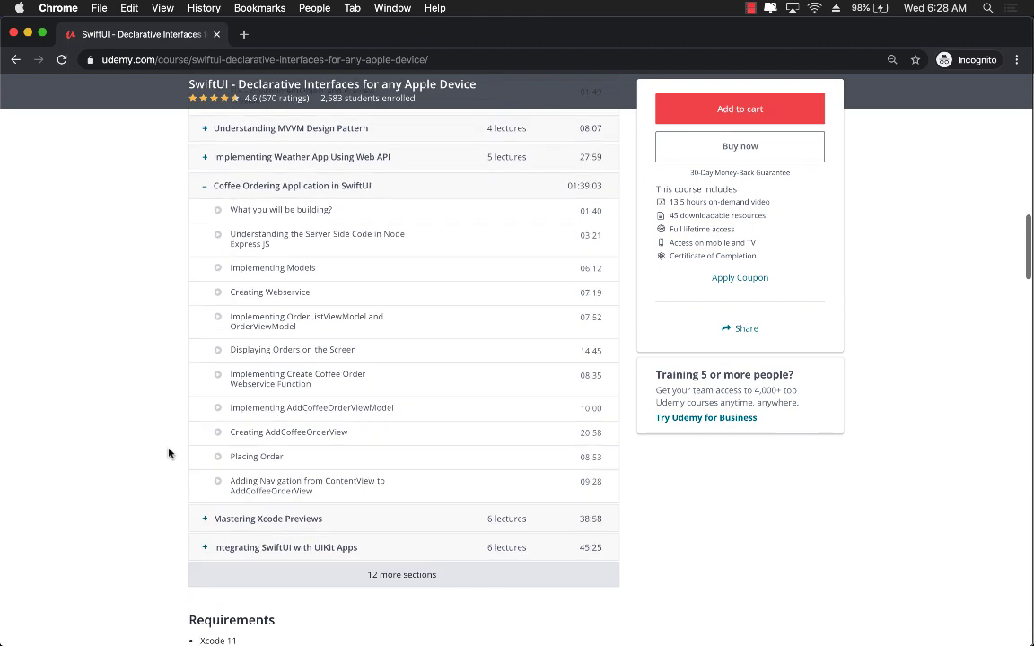
scroll("down", 3)
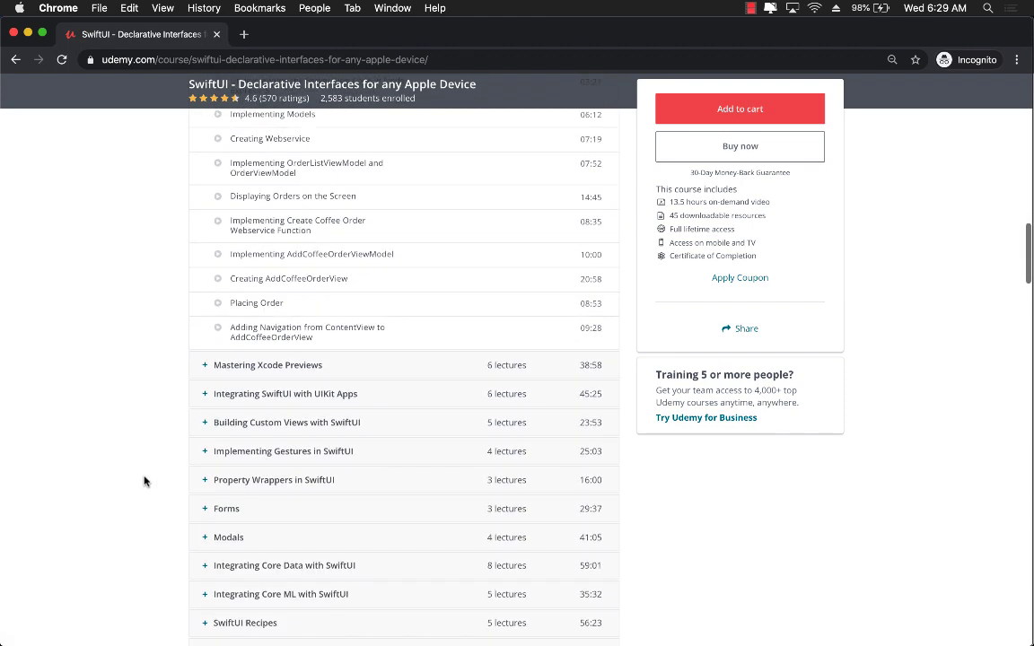
scroll("down", 3)
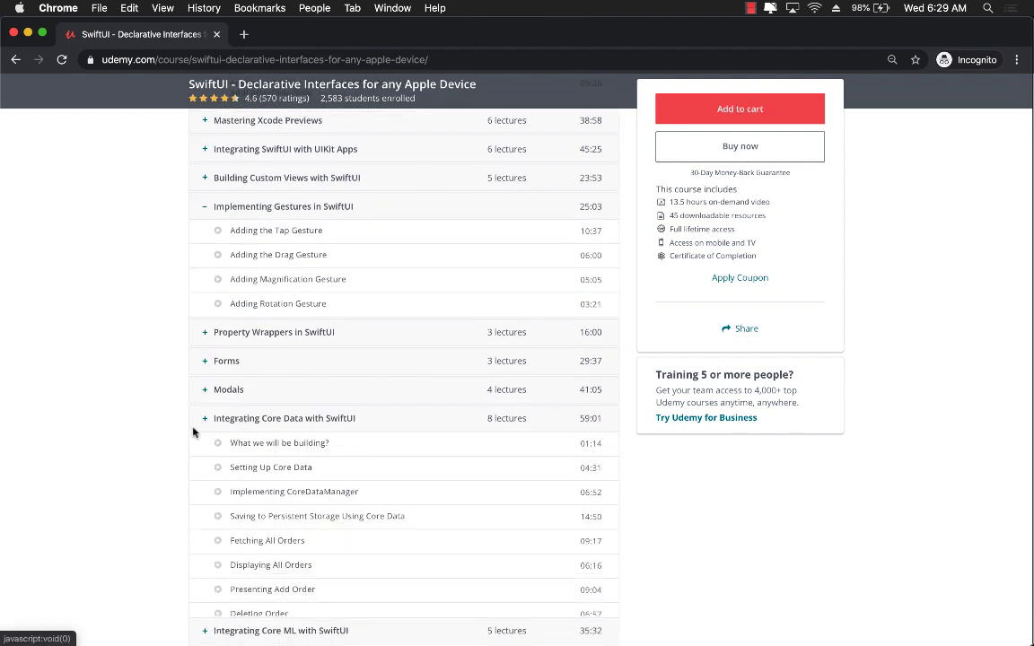
scroll("down", 3)
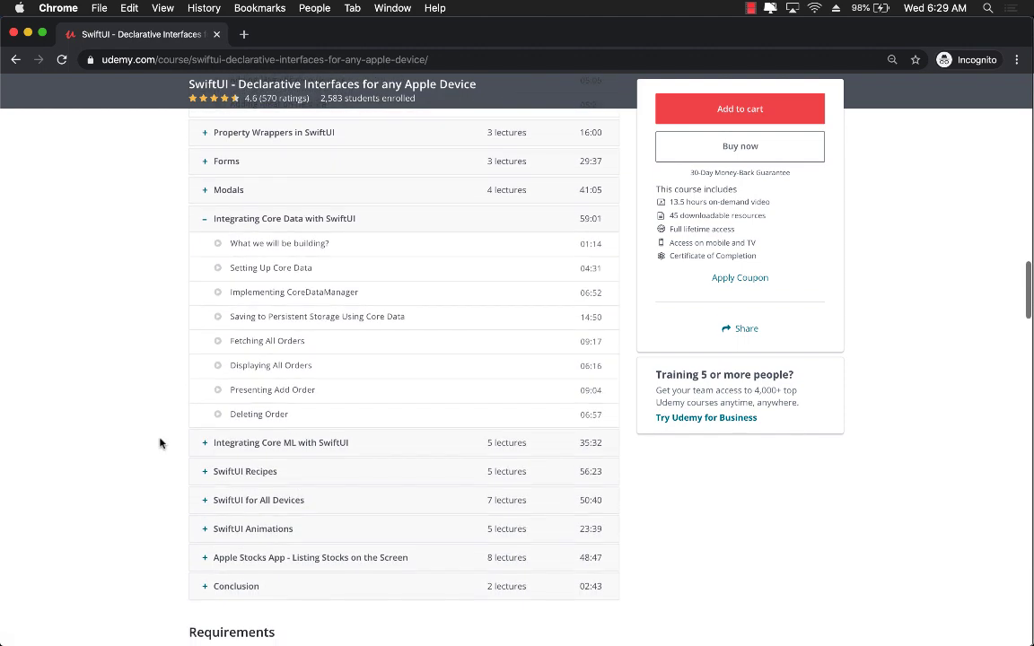
scroll("down", 3)
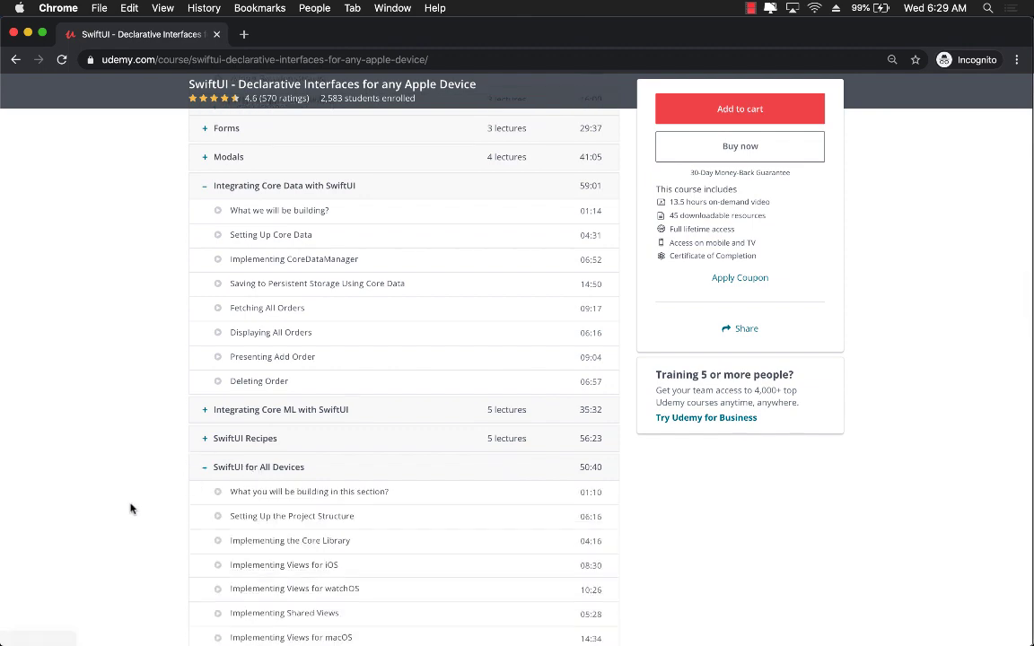
scroll("down", 3)
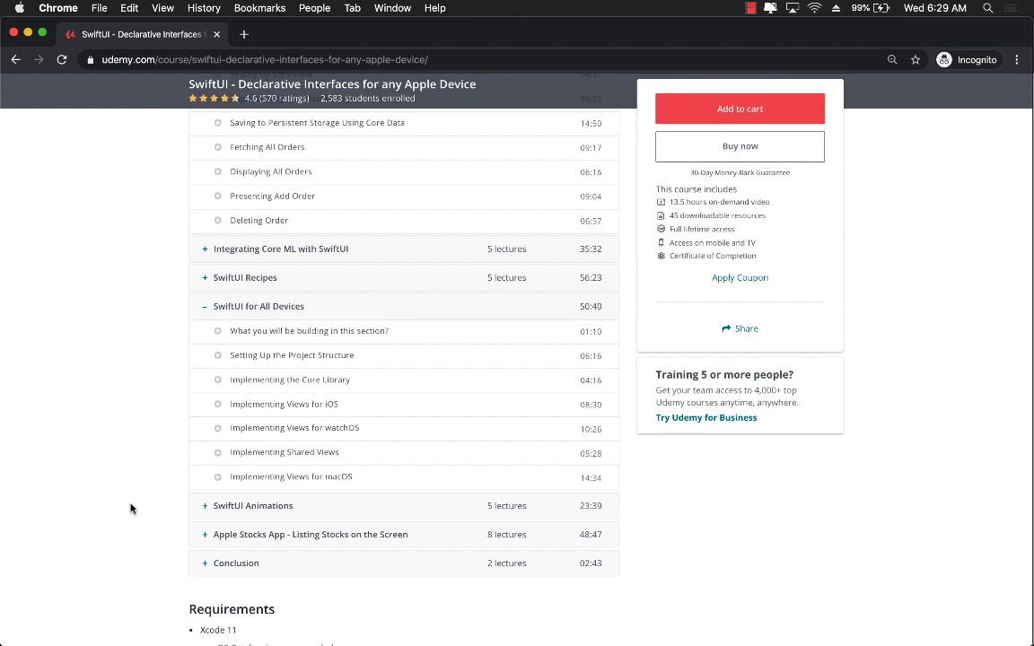
scroll("down", 3)
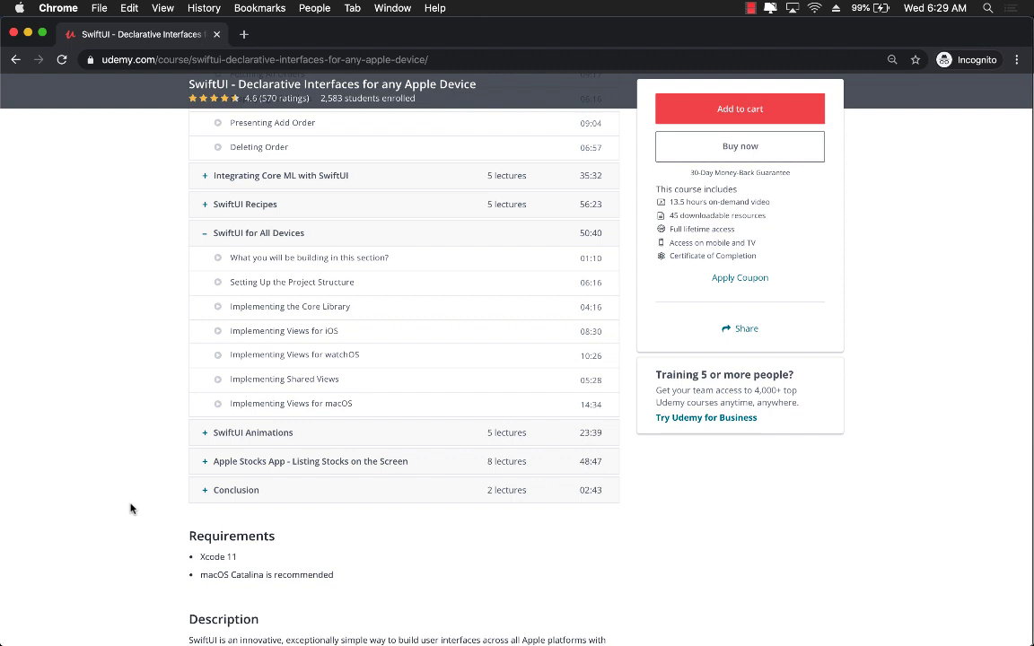
mouse_move(305, 469)
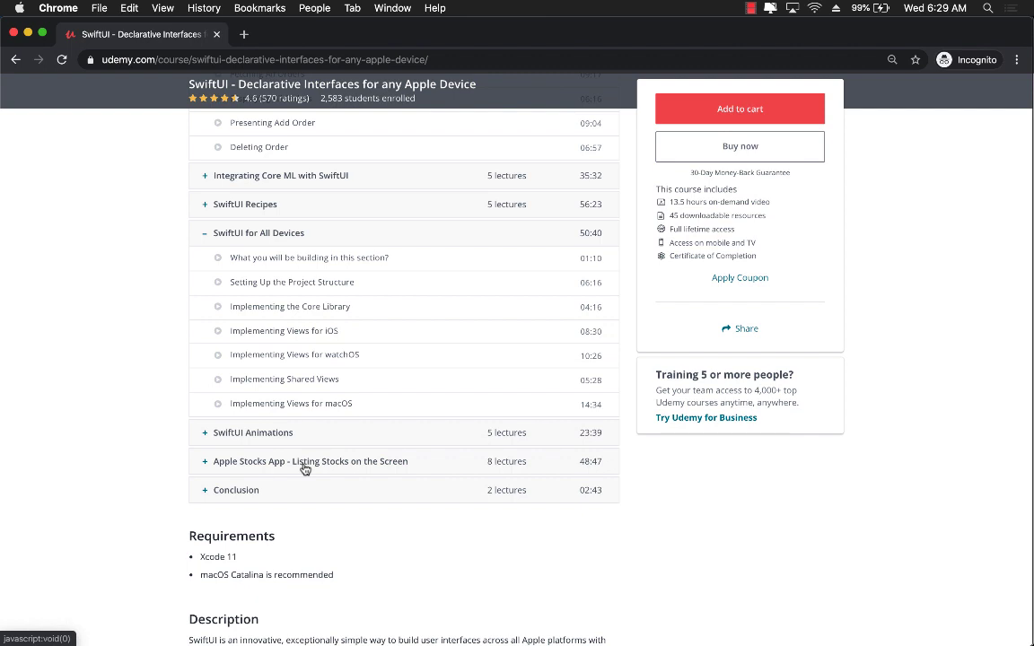
left_click(205, 461)
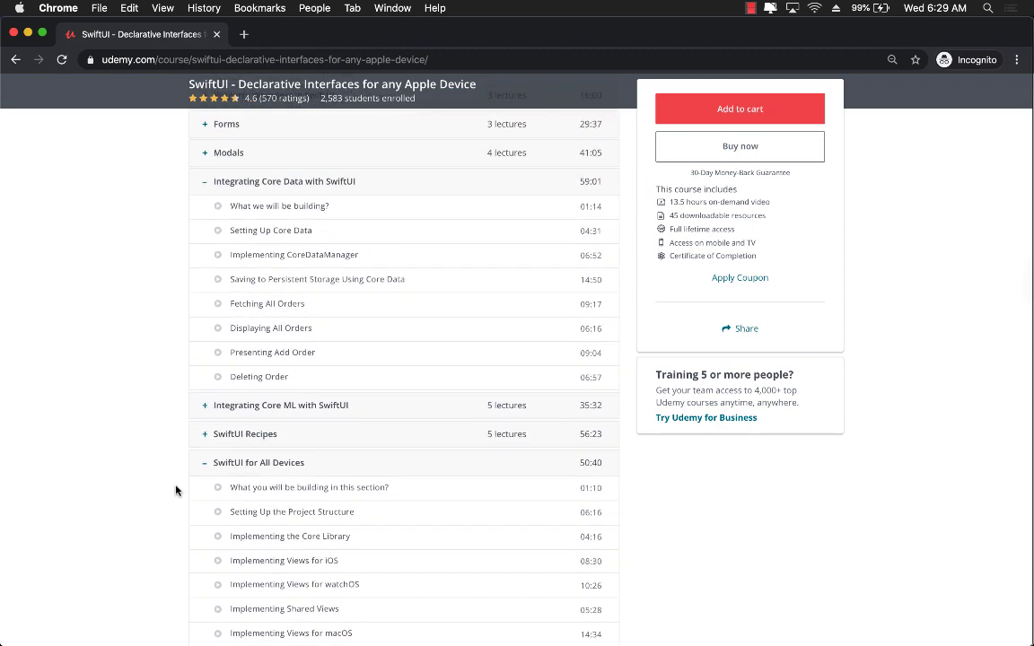
Scroll the course page back to its header with title and Introduction lectures.
scroll("down", 3)
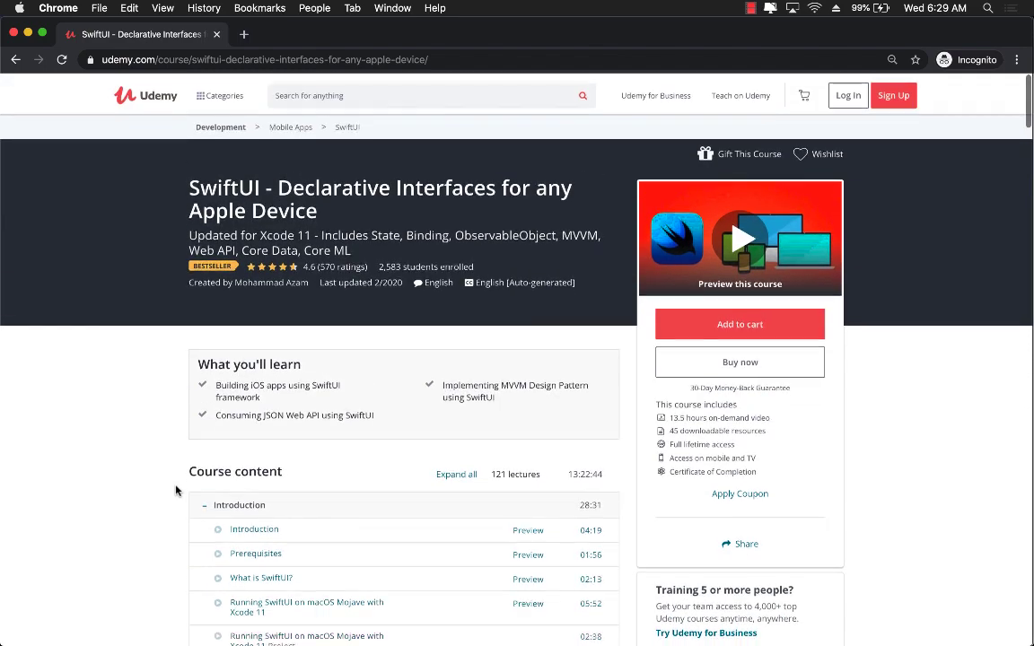
scroll("down", 3)
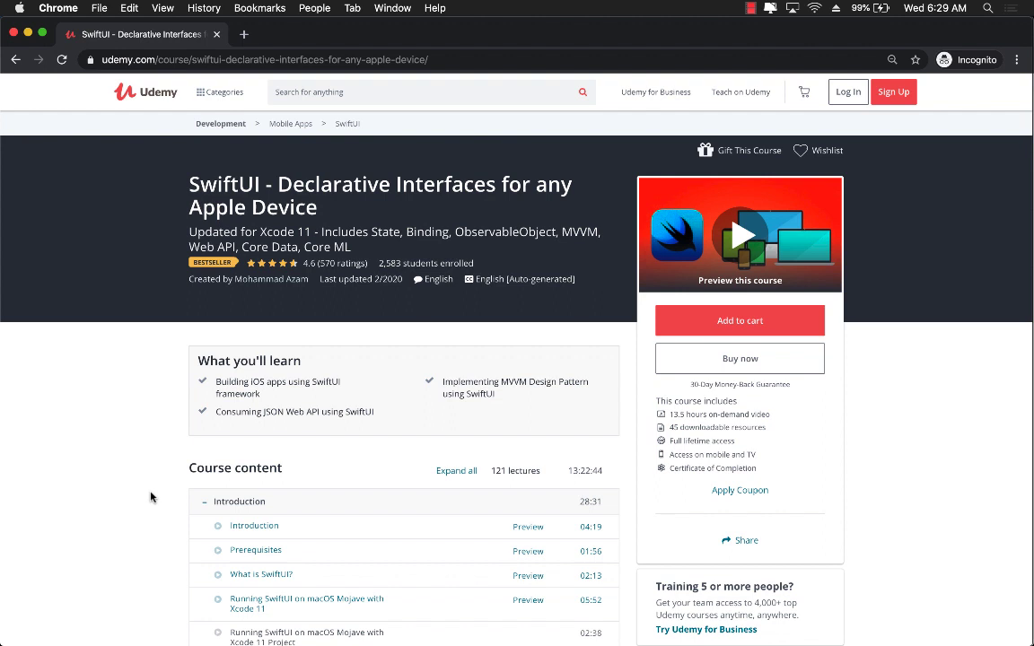
mouse_move(140, 511)
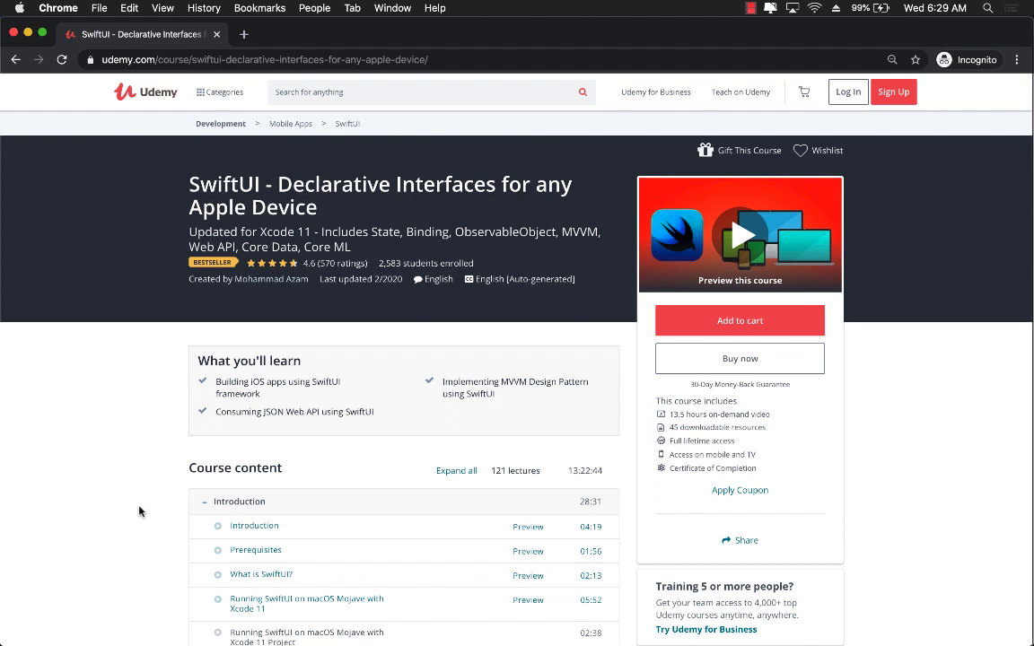